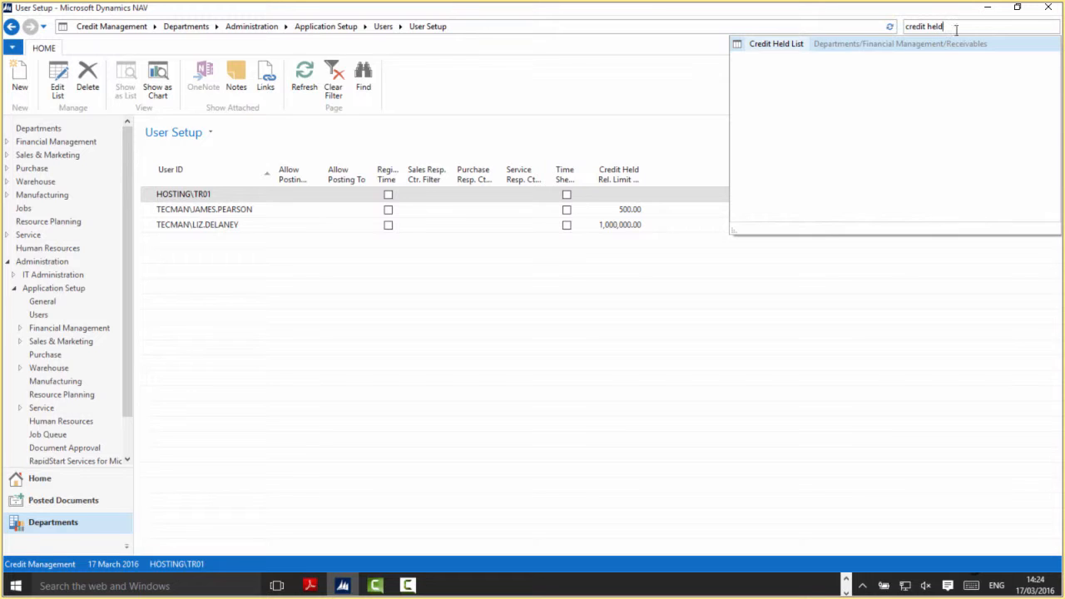
{"action": "mouse_move", "coordinate": [776, 61]}
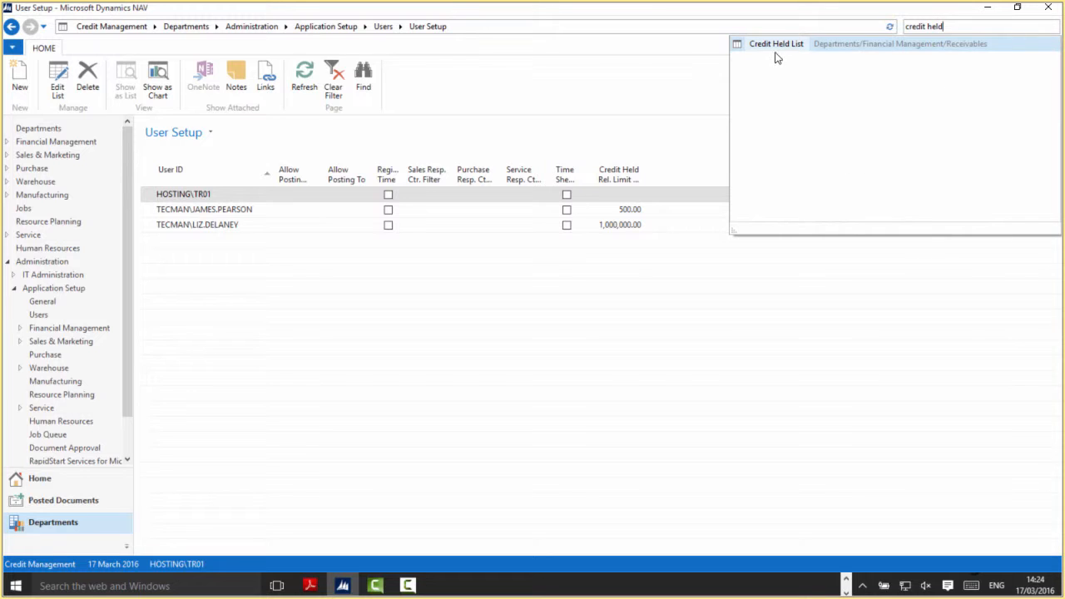
{"action": "mouse_move", "coordinate": [775, 46]}
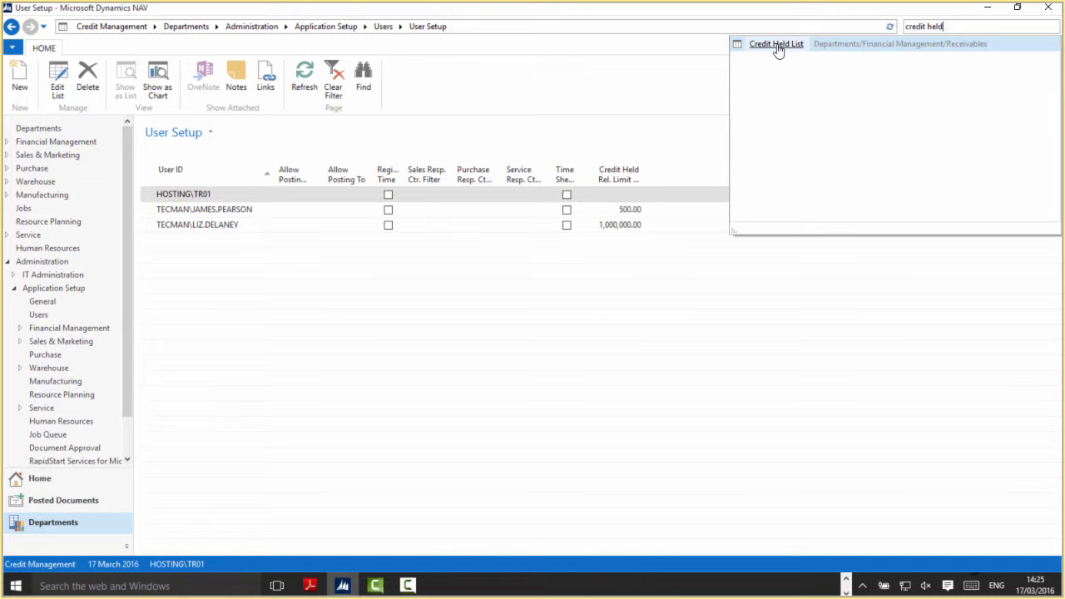
Step: Open the Credit Held List from the search results
{"action": "left_click", "coordinate": [778, 42]}
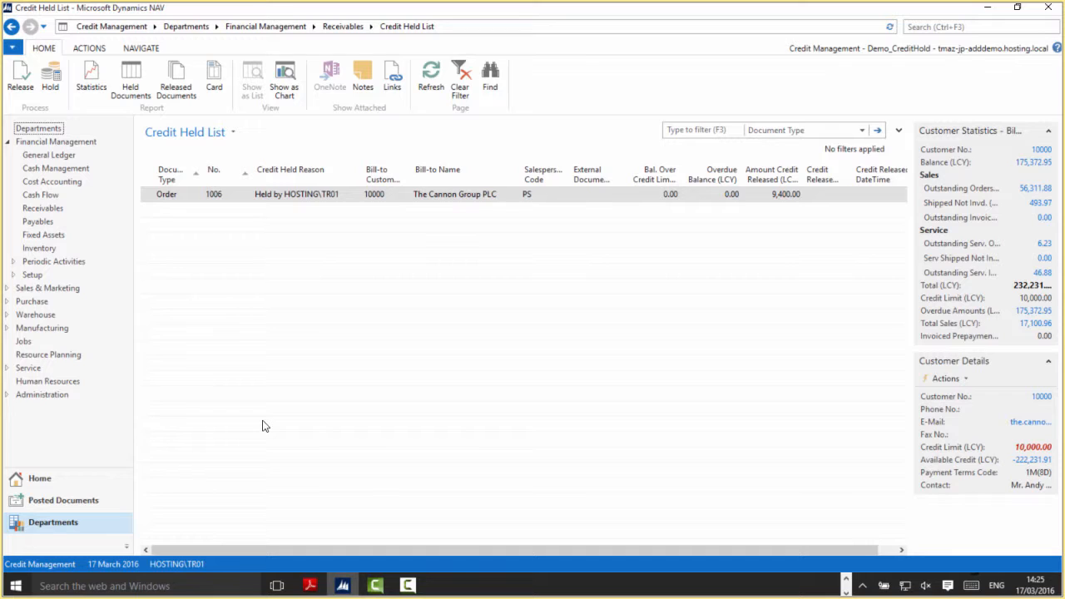
{"action": "mouse_move", "coordinate": [268, 321]}
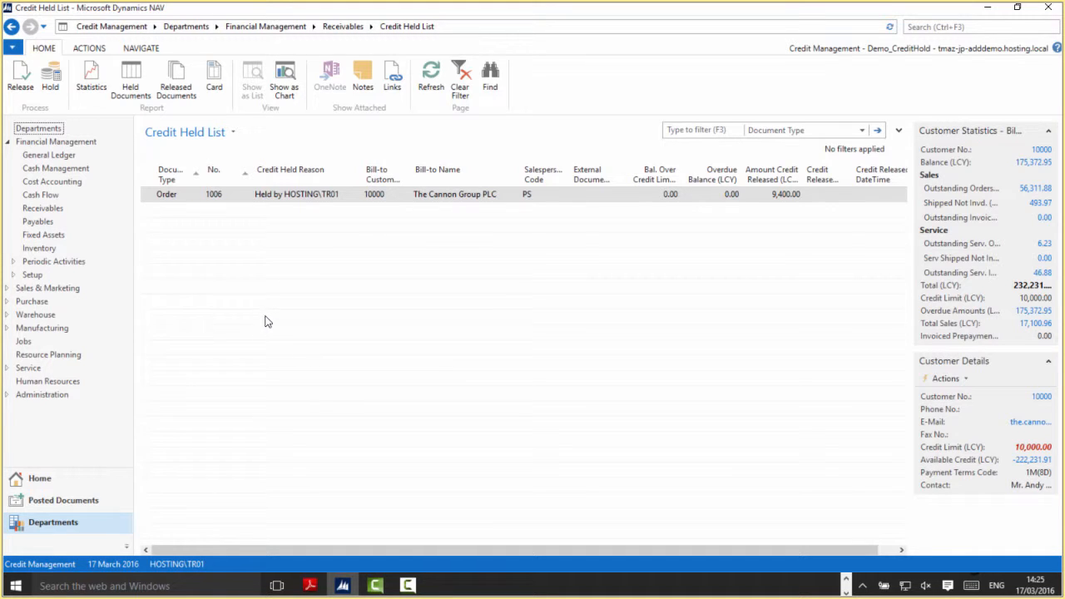
{"action": "mouse_move", "coordinate": [297, 374]}
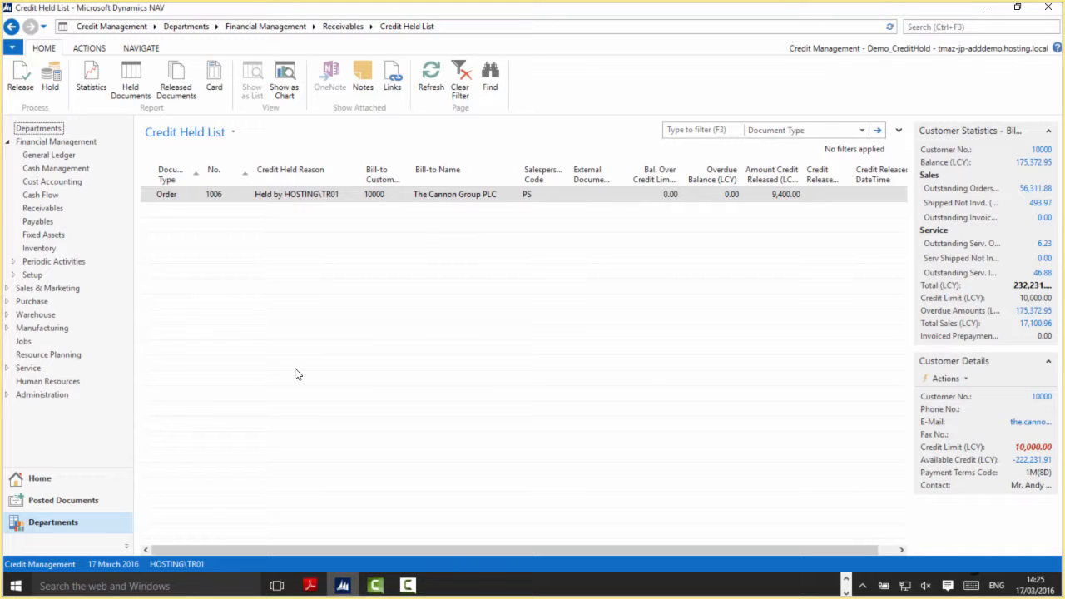
{"action": "mouse_move", "coordinate": [192, 248]}
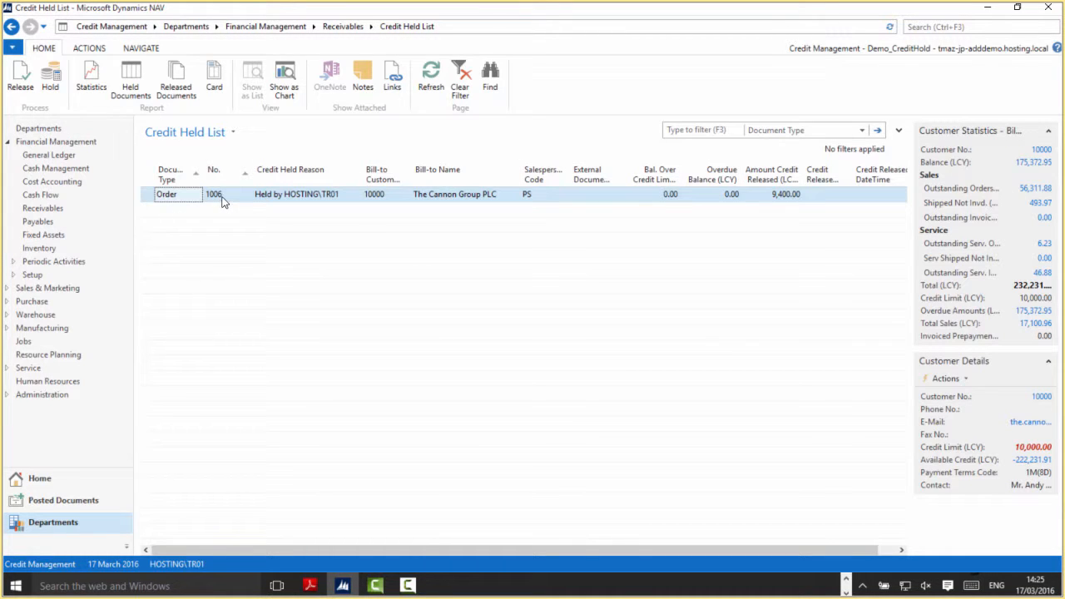
{"action": "left_click", "coordinate": [220, 194]}
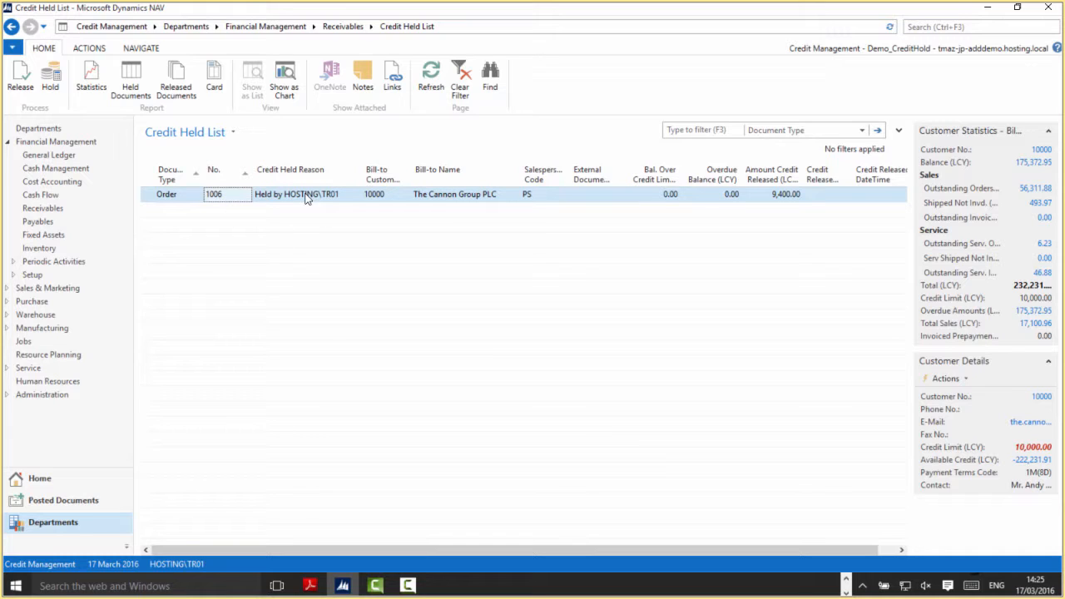
{"action": "left_click", "coordinate": [305, 194]}
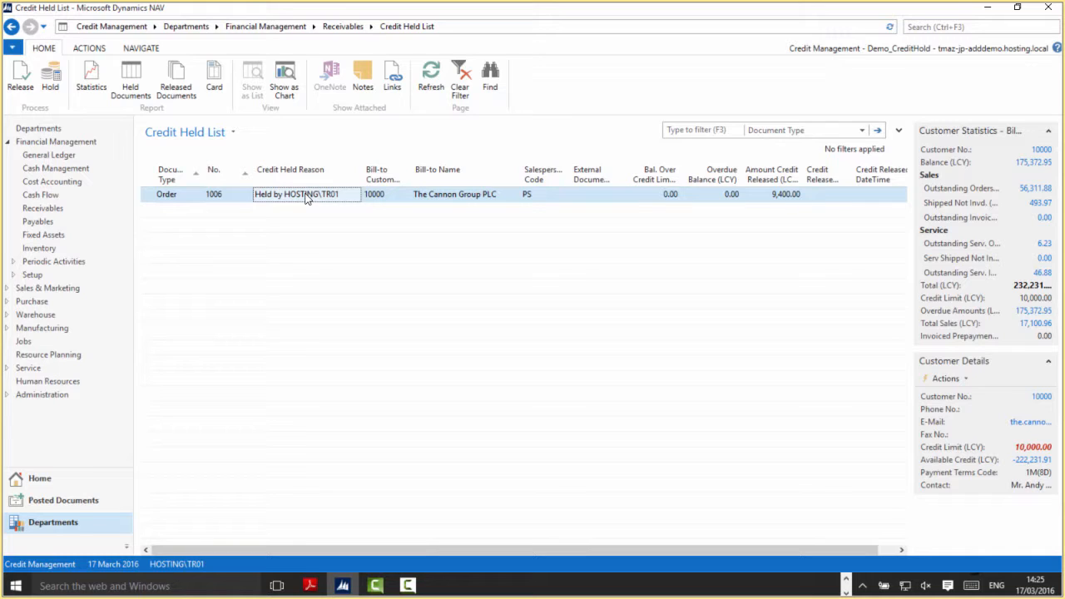
{"action": "mouse_move", "coordinate": [383, 441]}
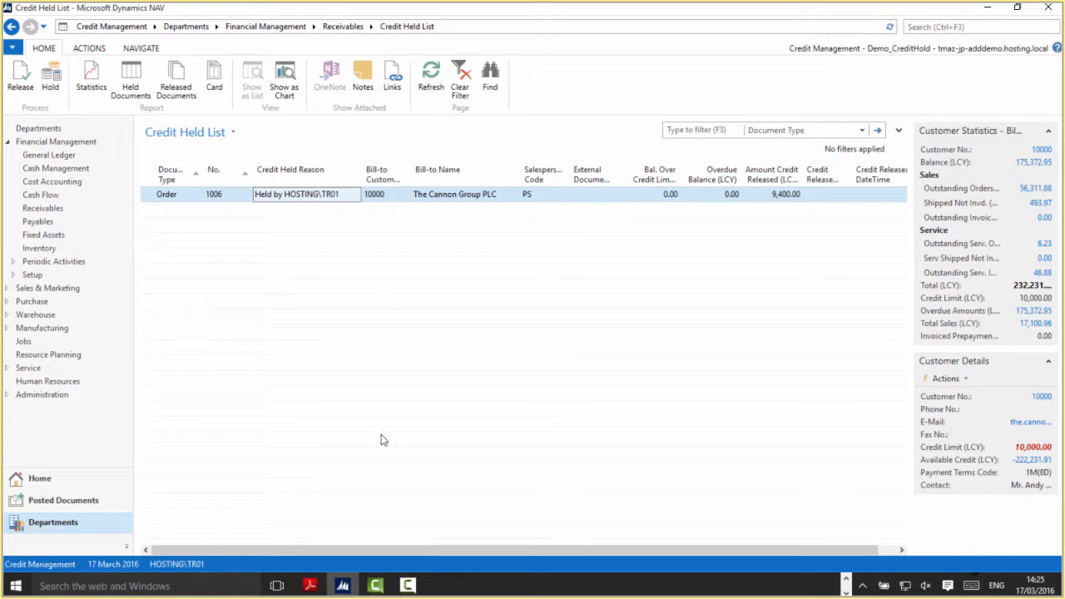
{"action": "mouse_move", "coordinate": [383, 395]}
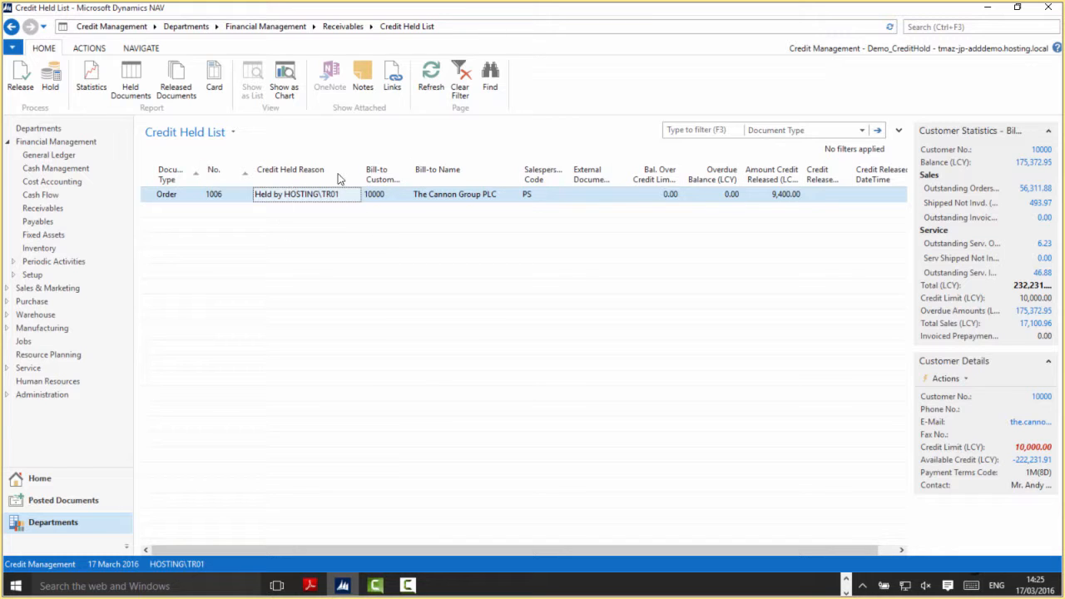
{"action": "mouse_move", "coordinate": [344, 231]}
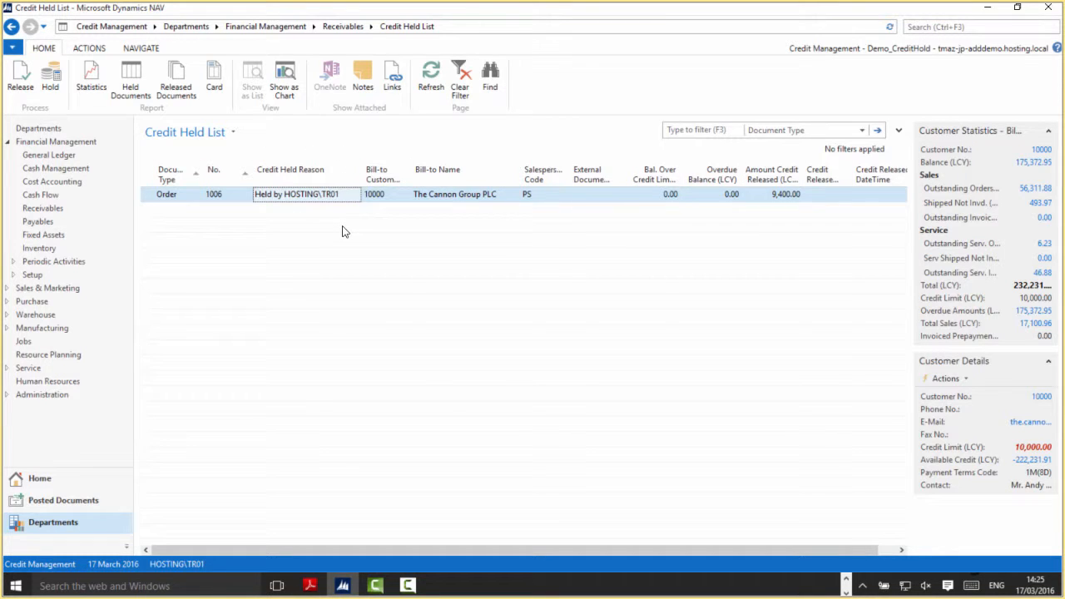
{"action": "left_click", "coordinate": [375, 194]}
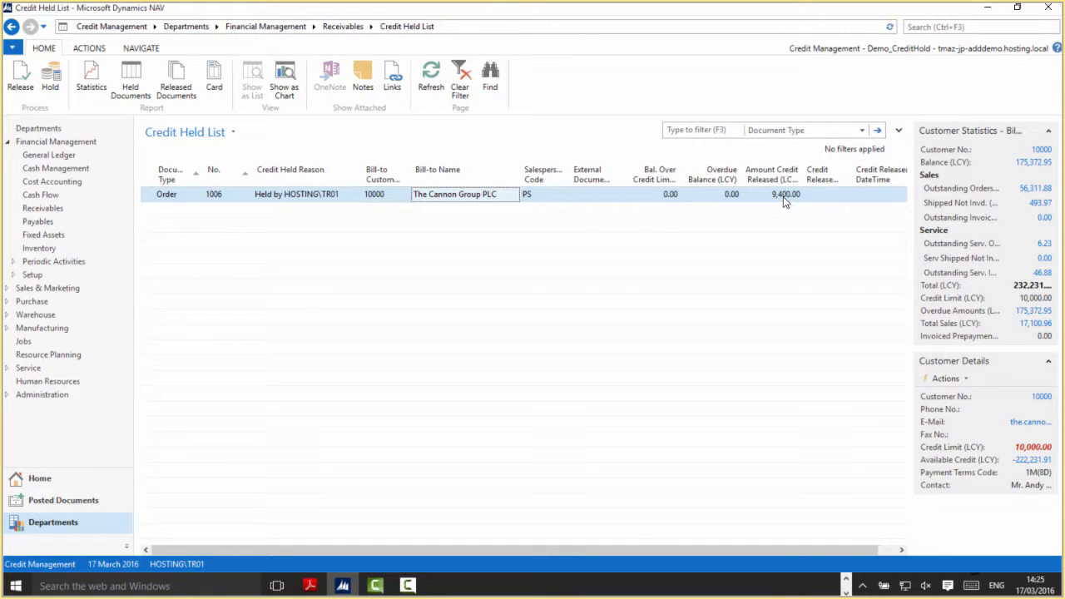
{"action": "mouse_move", "coordinate": [381, 309]}
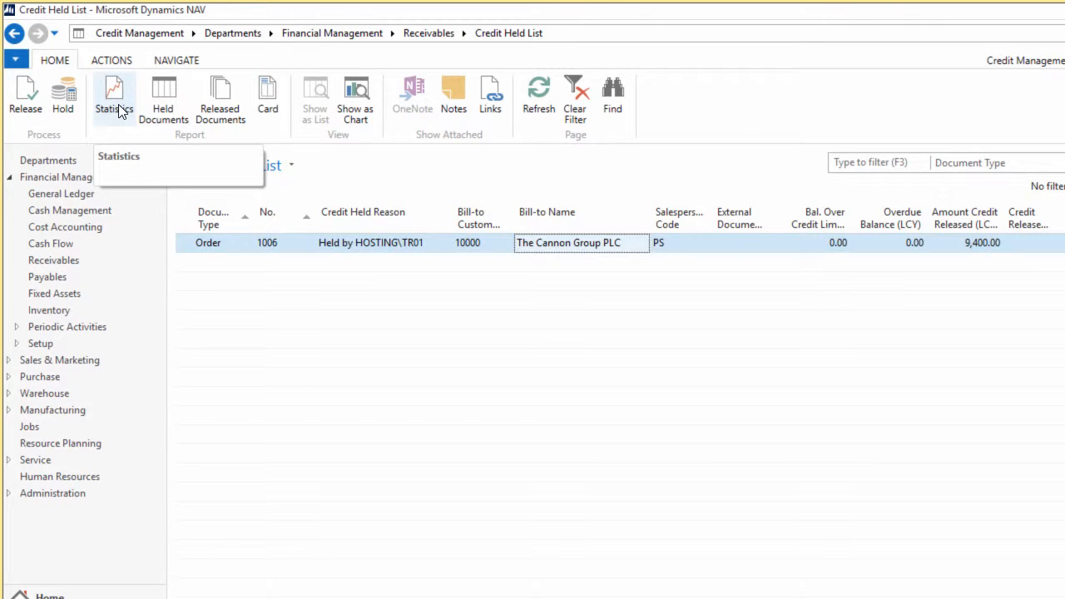
{"action": "left_click", "coordinate": [114, 94]}
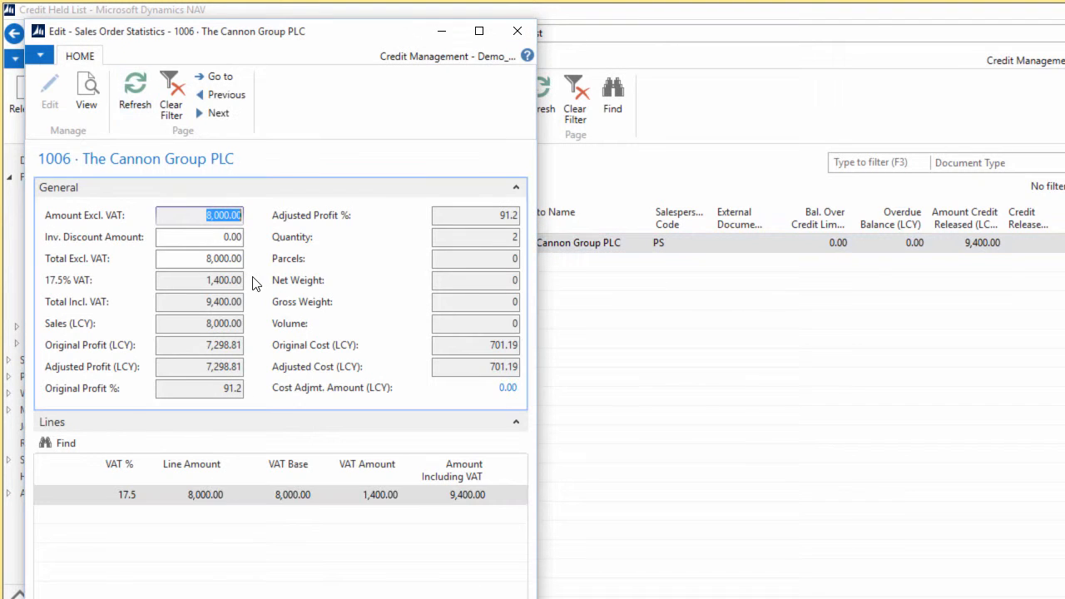
{"action": "mouse_move", "coordinate": [264, 347]}
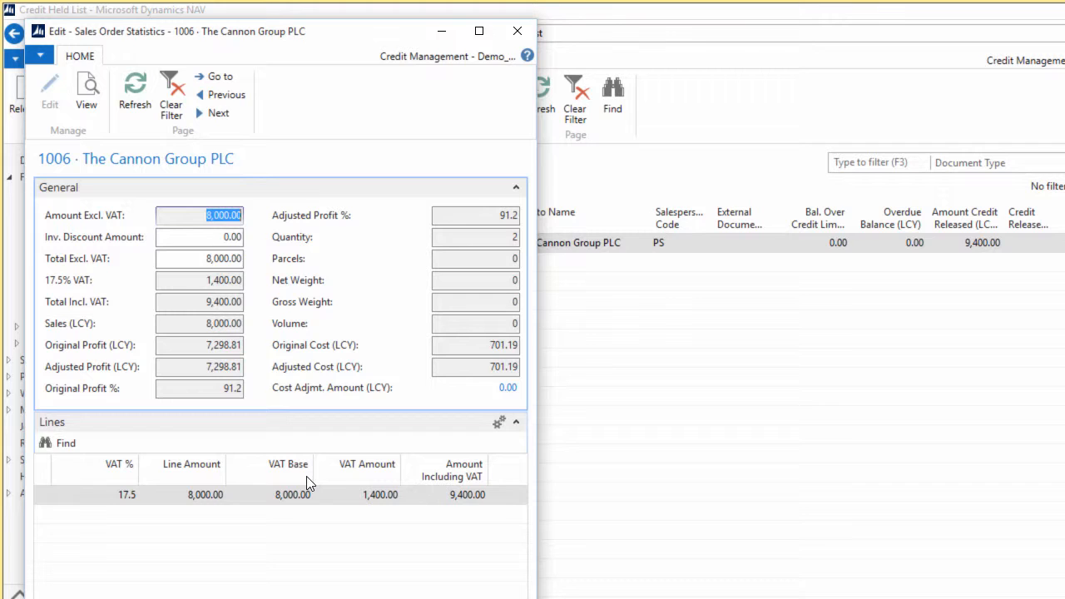
{"action": "mouse_move", "coordinate": [325, 468]}
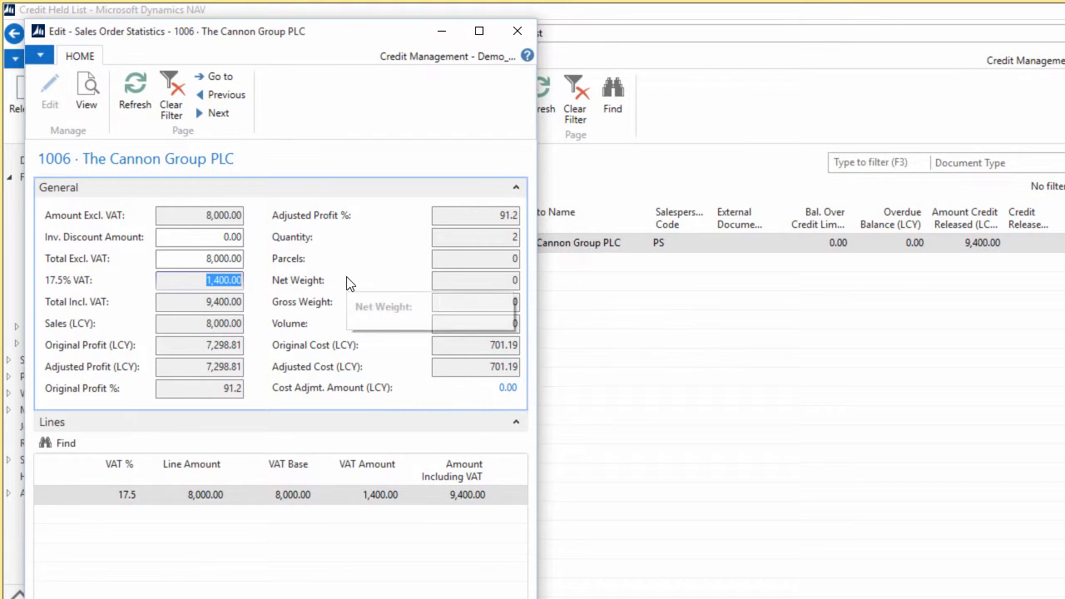
{"action": "mouse_move", "coordinate": [419, 132]}
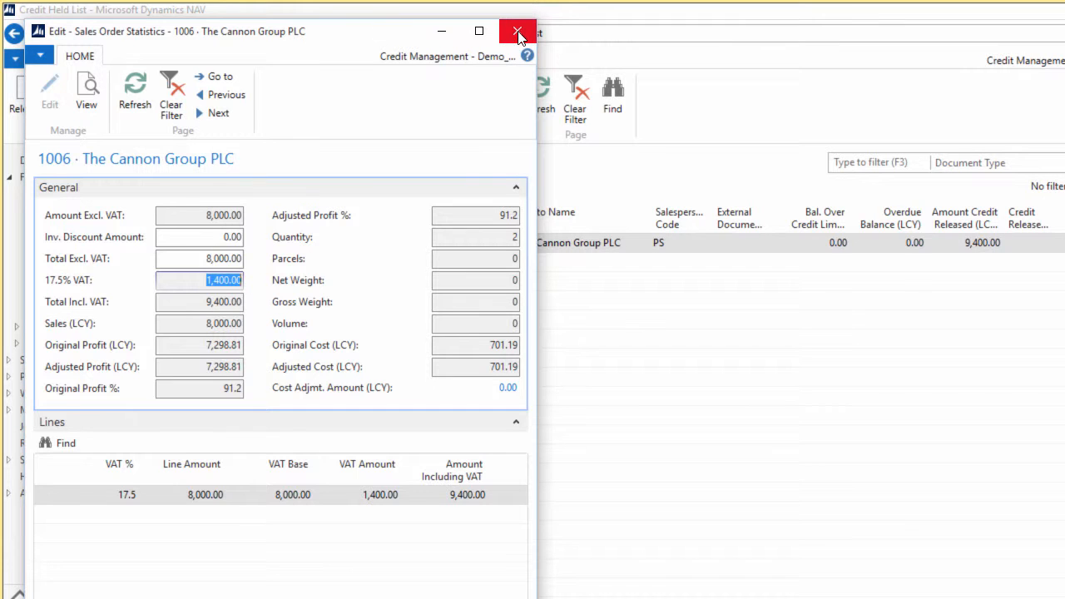
{"action": "left_click", "coordinate": [518, 31]}
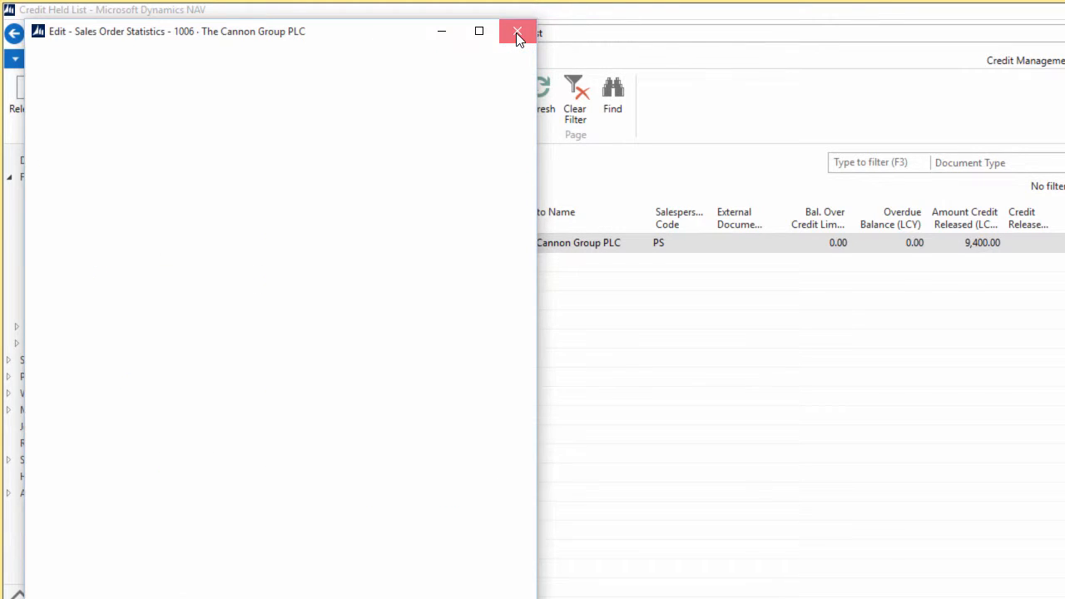
{"action": "left_click", "coordinate": [517, 31]}
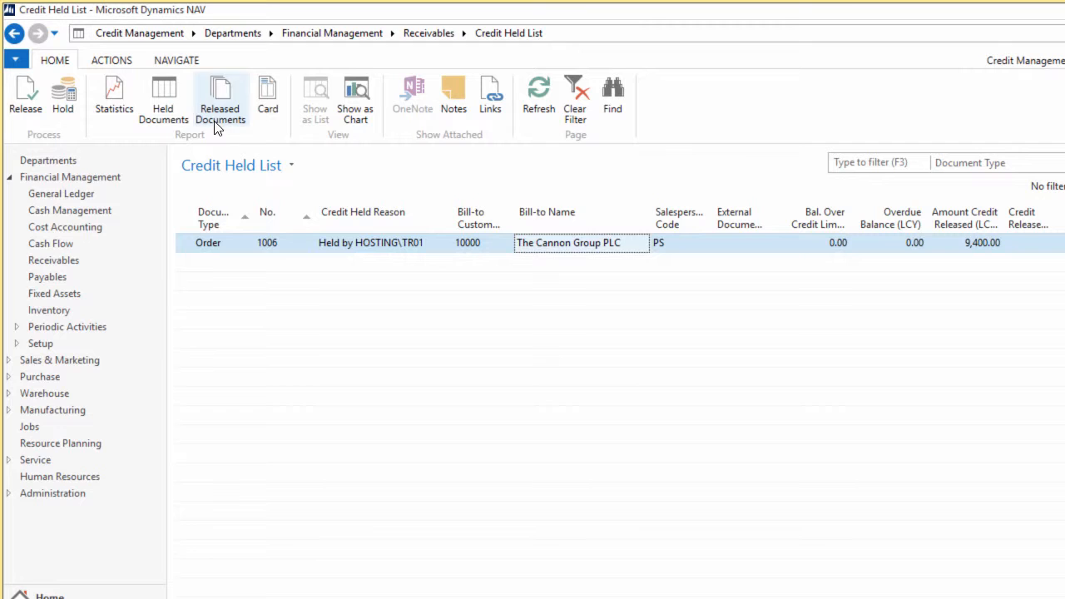
{"action": "mouse_move", "coordinate": [206, 125]}
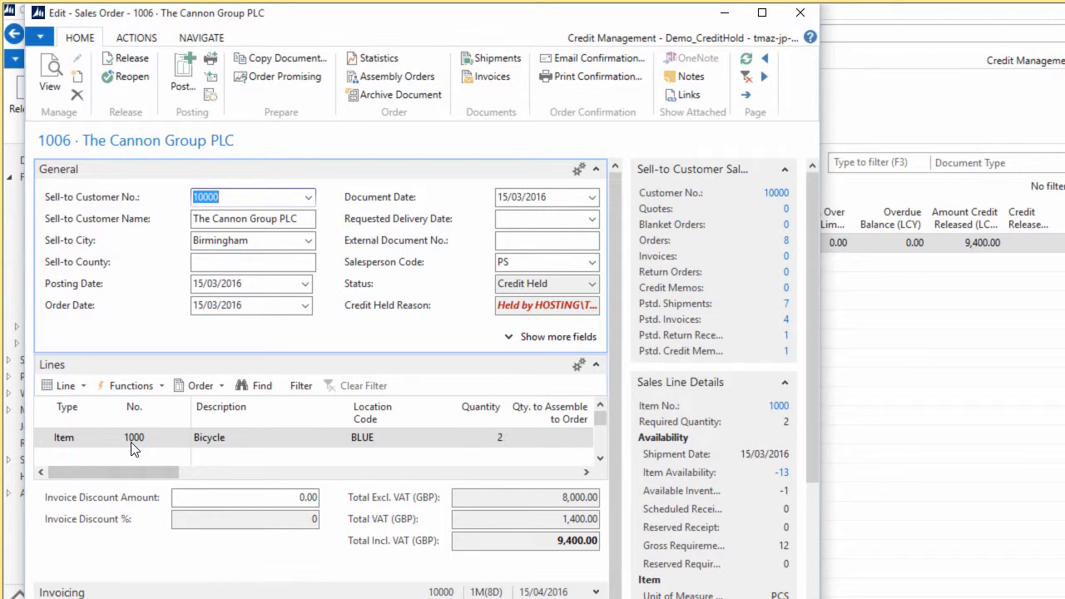
{"action": "mouse_move", "coordinate": [66, 448]}
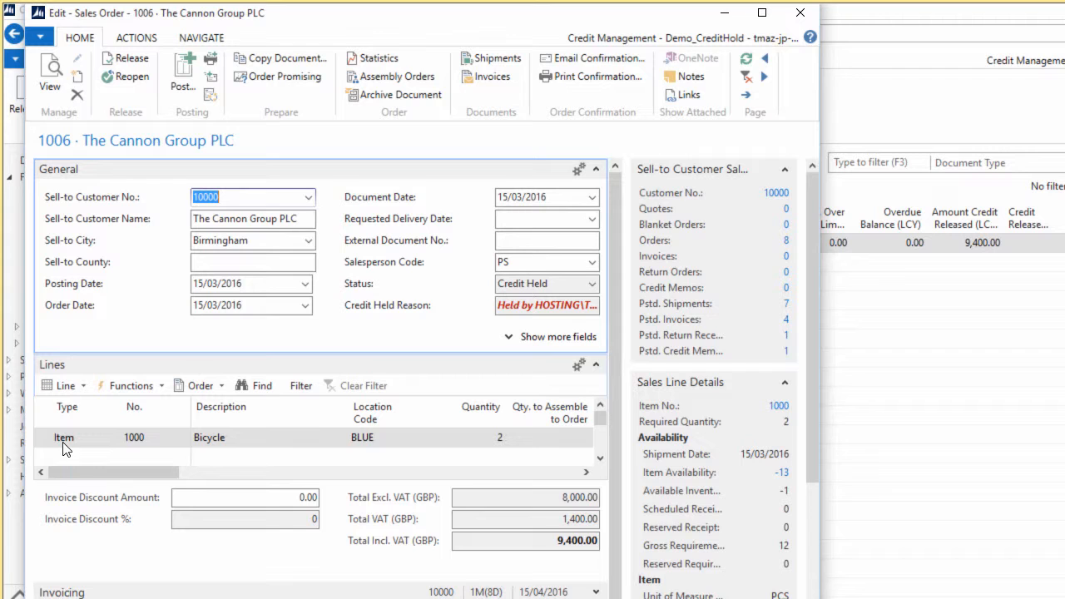
{"action": "left_click", "coordinate": [134, 438]}
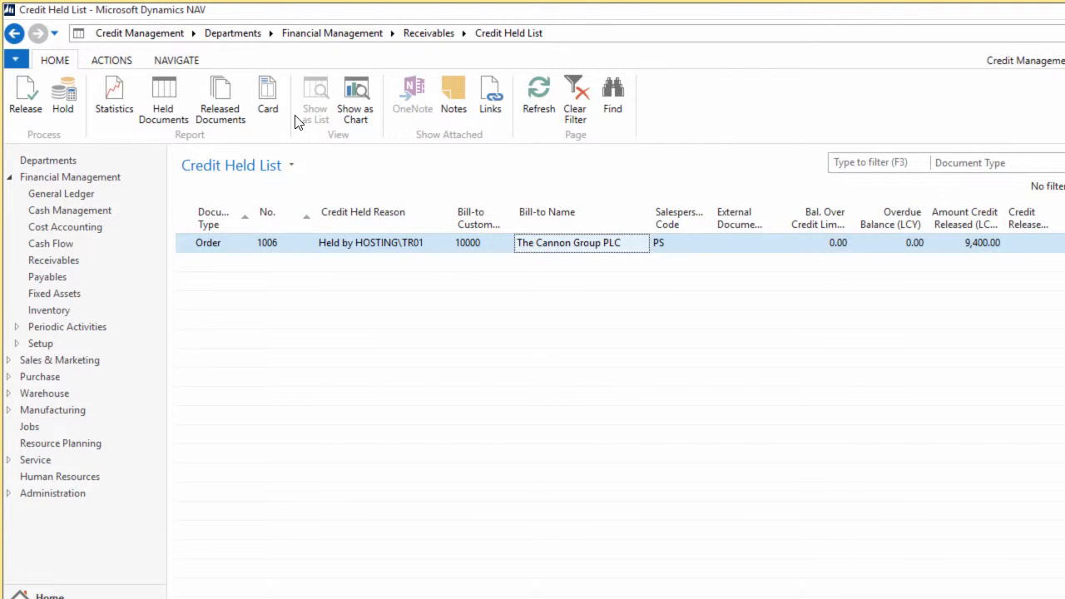
{"action": "mouse_move", "coordinate": [299, 96]}
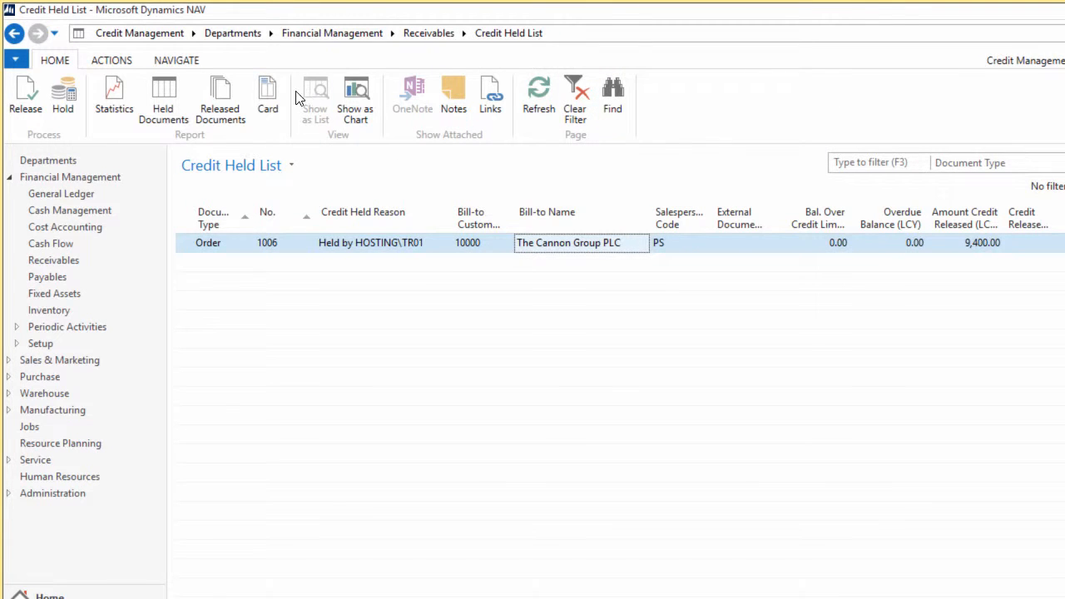
{"action": "mouse_move", "coordinate": [344, 100]}
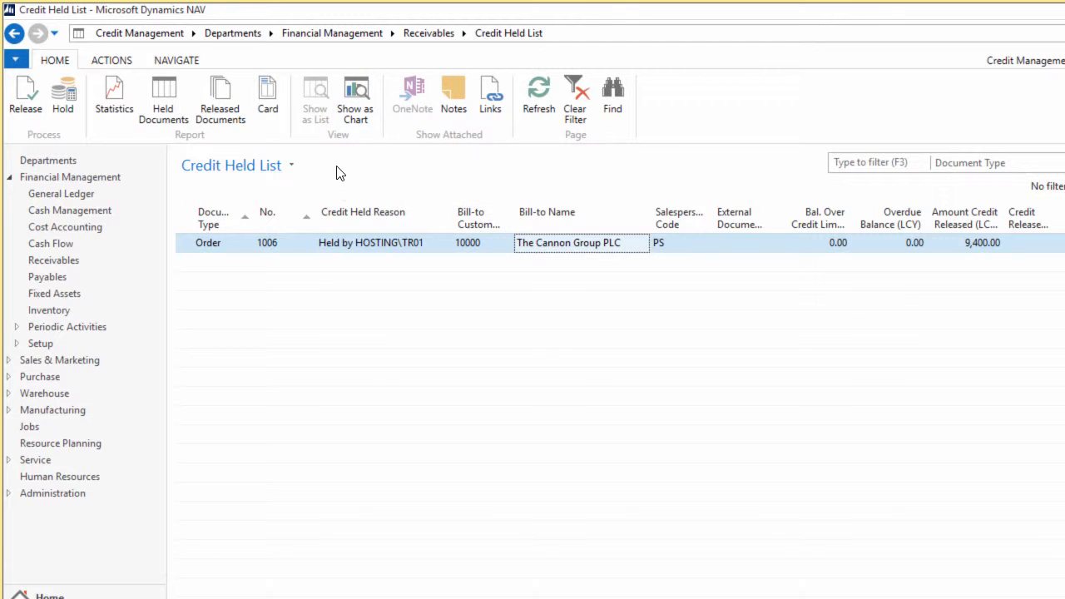
Step: Switch from HOME to the ACTIONS tab to show Release and Hold for order 1006
{"action": "left_click", "coordinate": [111, 60]}
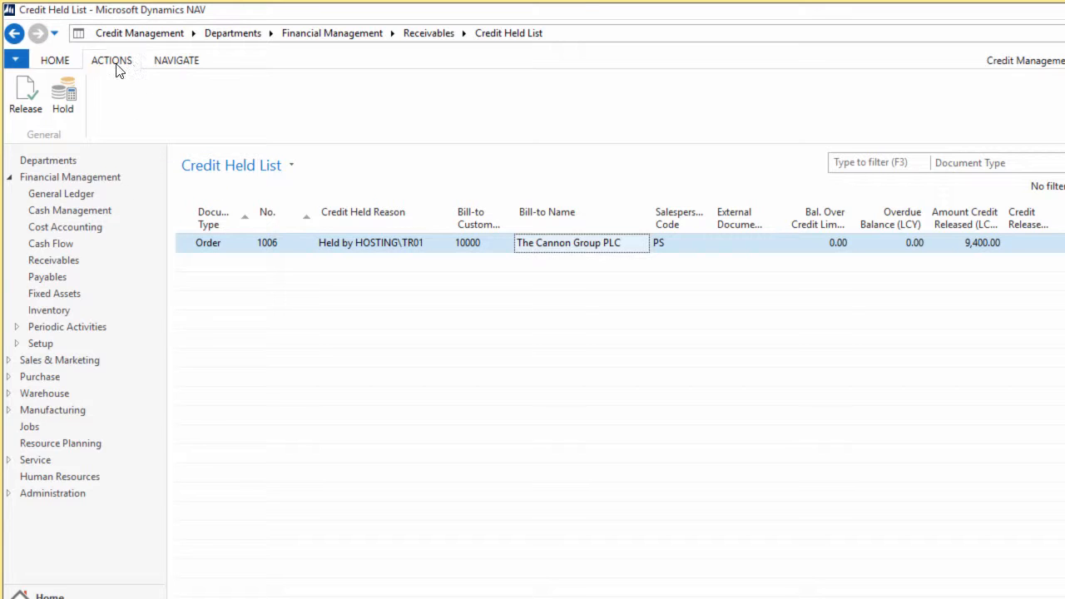
{"action": "left_click", "coordinate": [55, 60]}
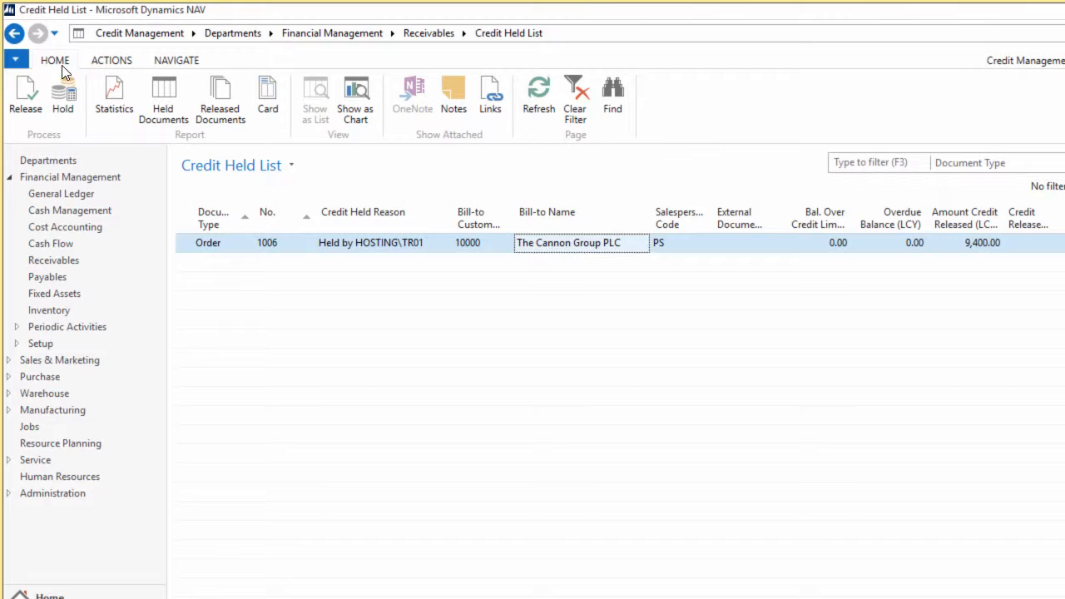
{"action": "left_click", "coordinate": [111, 59]}
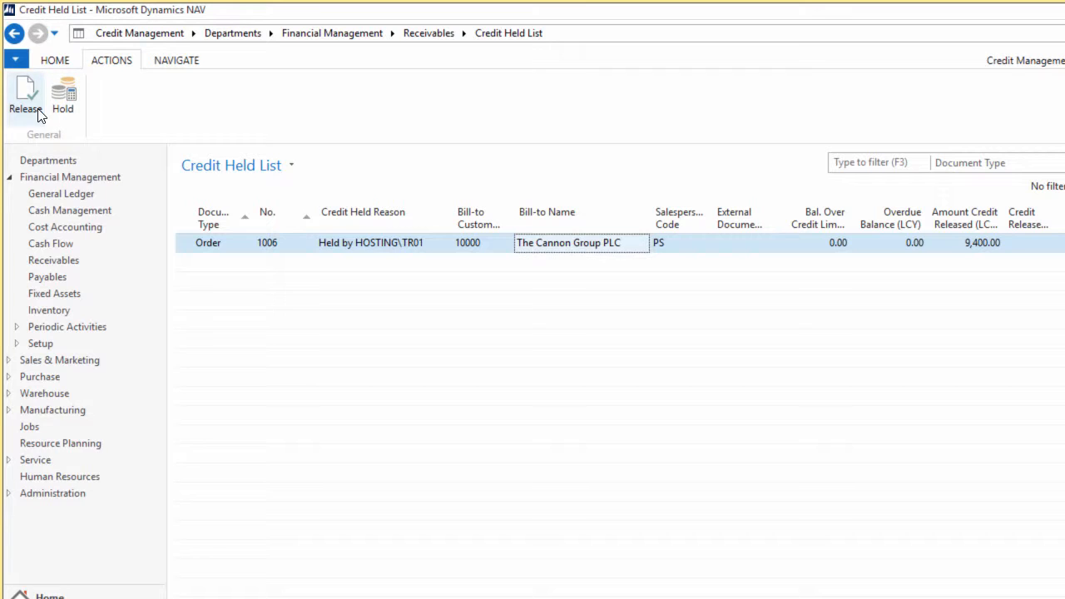
{"action": "mouse_move", "coordinate": [56, 130]}
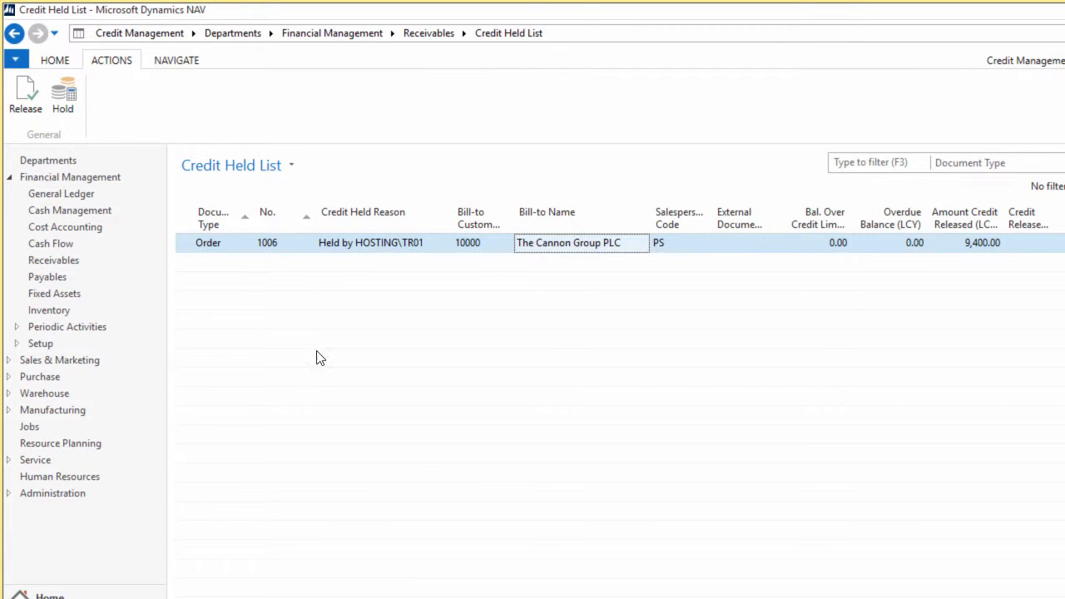
{"action": "mouse_move", "coordinate": [440, 459]}
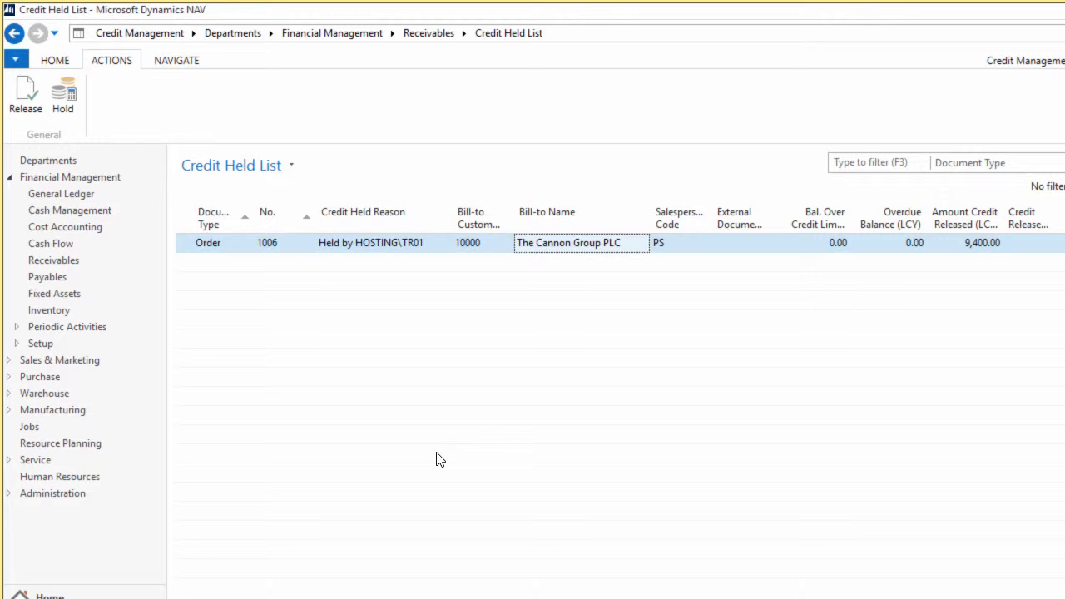
Step: Open the NAVIGATE tab to reach Released Documents and Held Documents links
{"action": "left_click", "coordinate": [175, 60]}
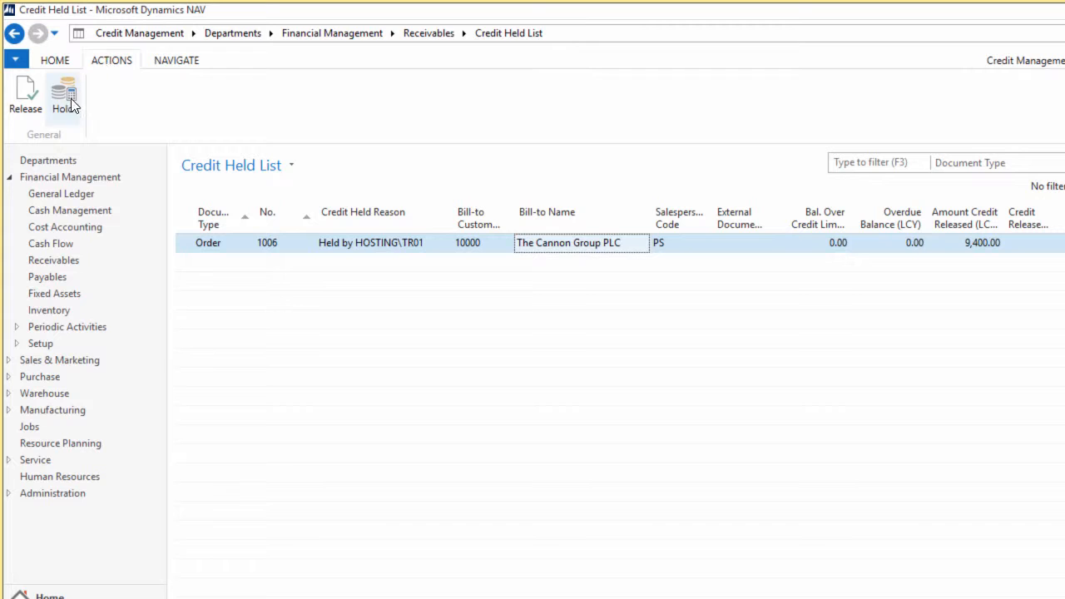
{"action": "left_click", "coordinate": [176, 60]}
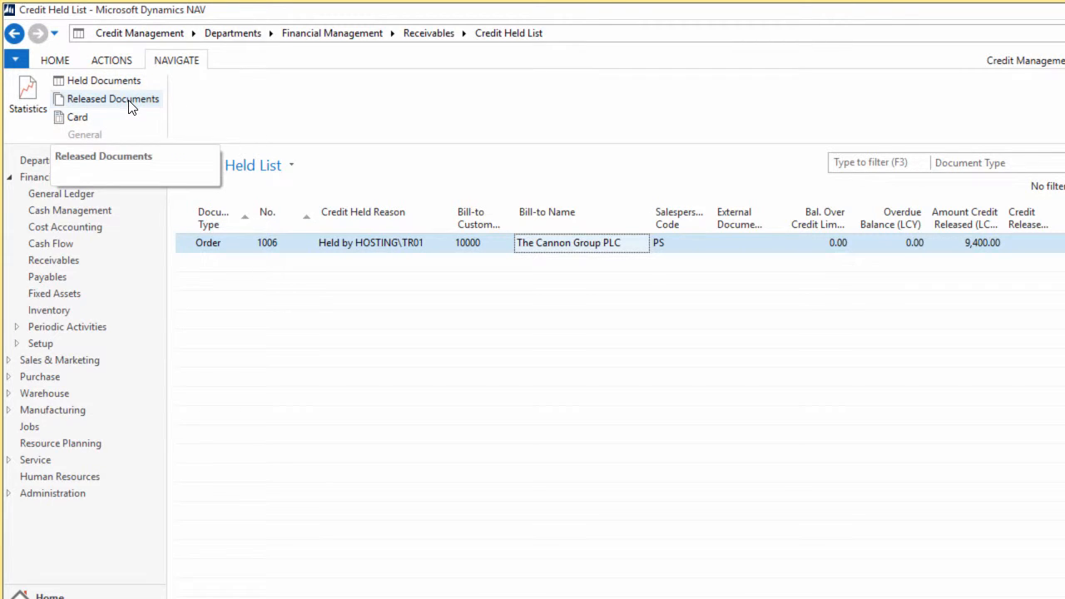
{"action": "mouse_move", "coordinate": [92, 116]}
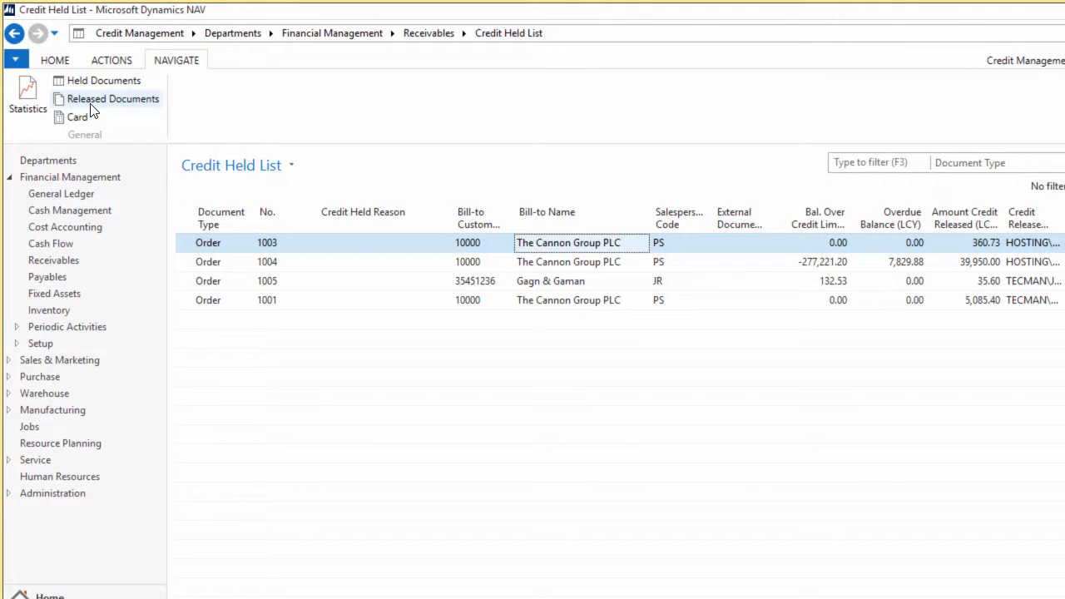
{"action": "mouse_move", "coordinate": [428, 289]}
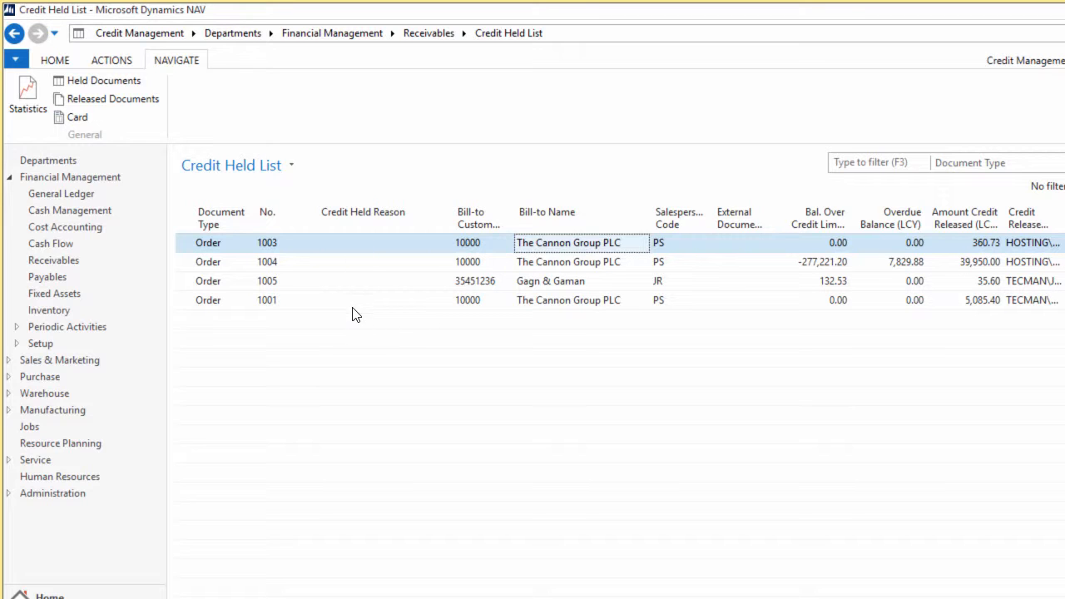
{"action": "mouse_move", "coordinate": [135, 131]}
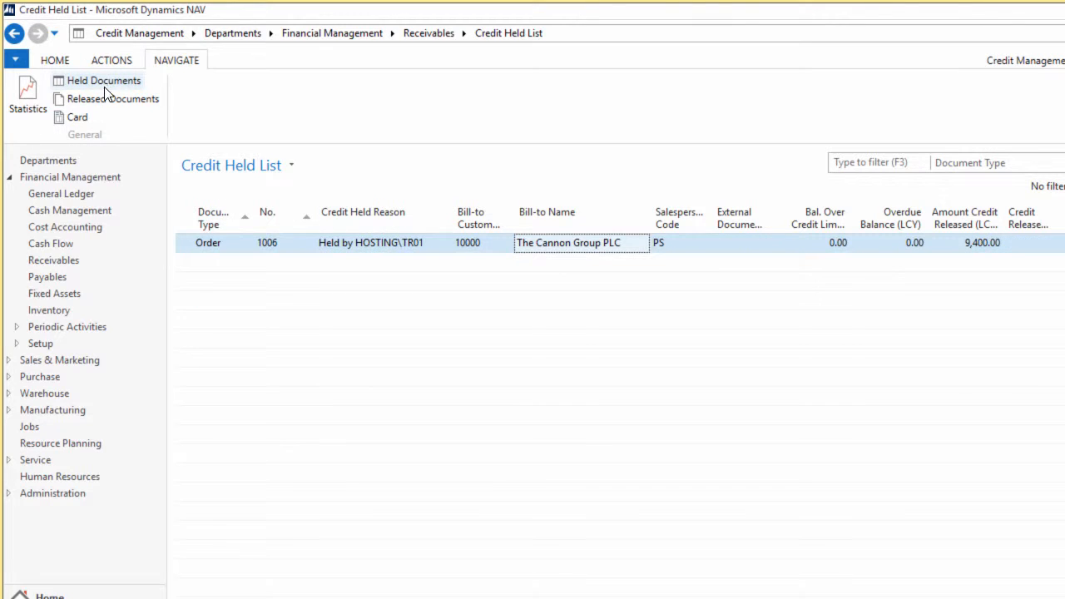
Step: Switch to ACTIONS, then NAVIGATE, to list released orders 1003, 1004, 1005 and 1001
{"action": "left_click", "coordinate": [110, 60]}
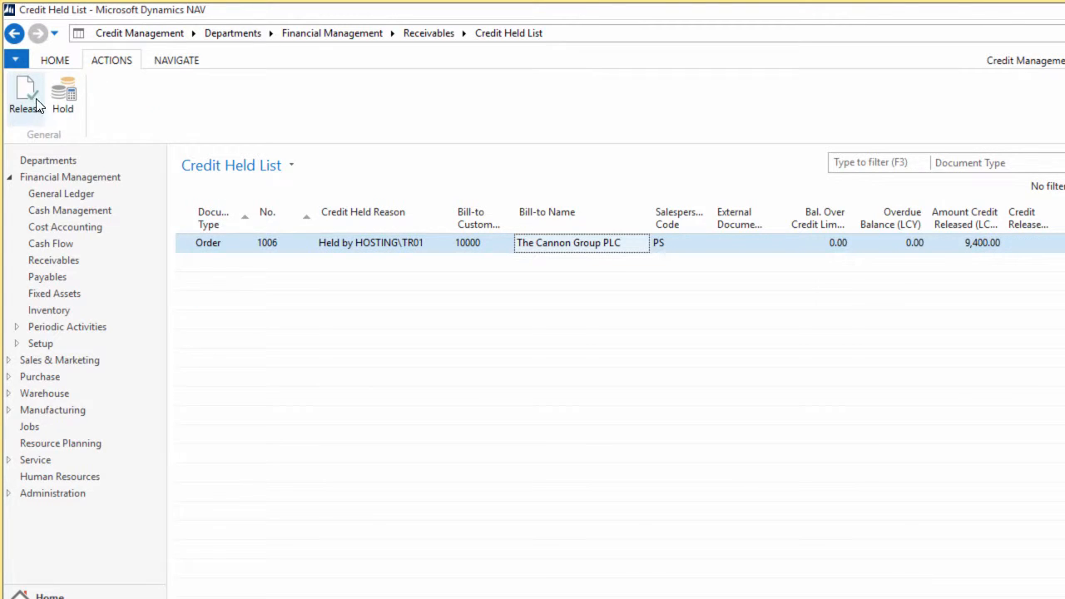
{"action": "mouse_move", "coordinate": [172, 70]}
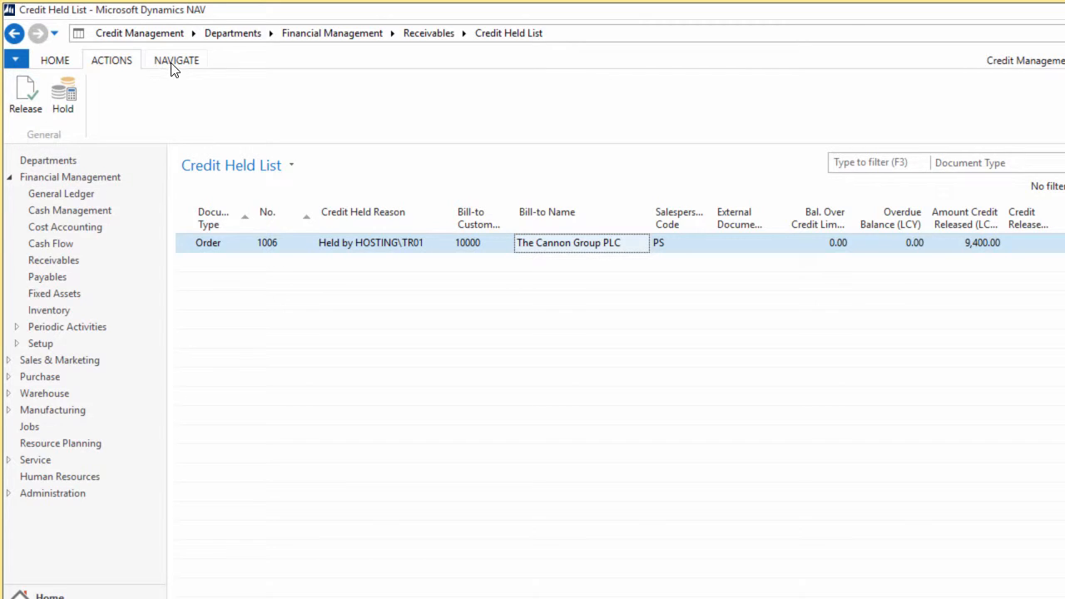
{"action": "left_click", "coordinate": [176, 60]}
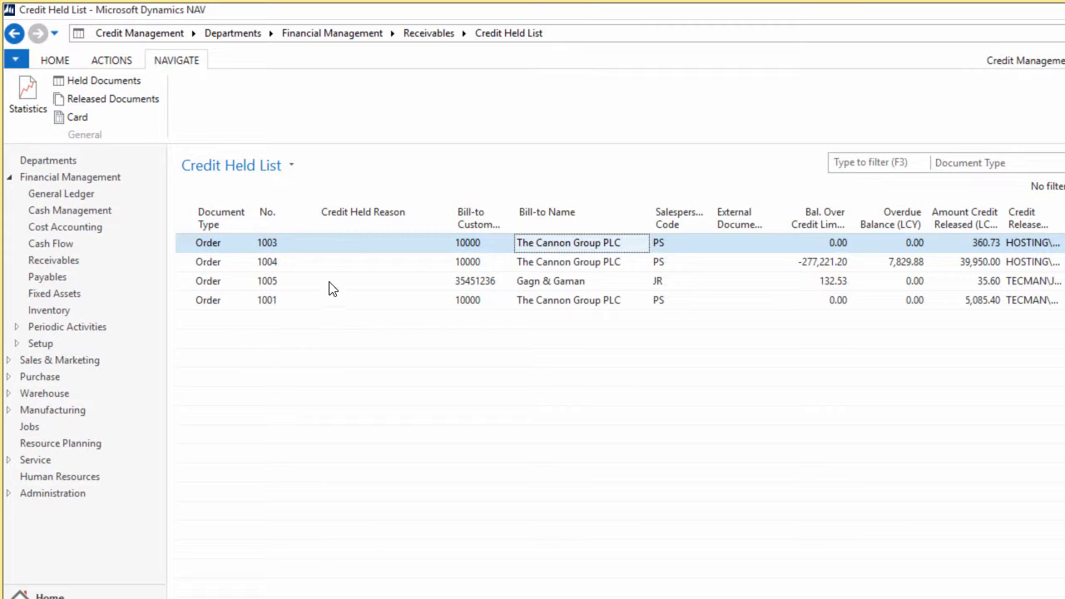
{"action": "mouse_move", "coordinate": [270, 321]}
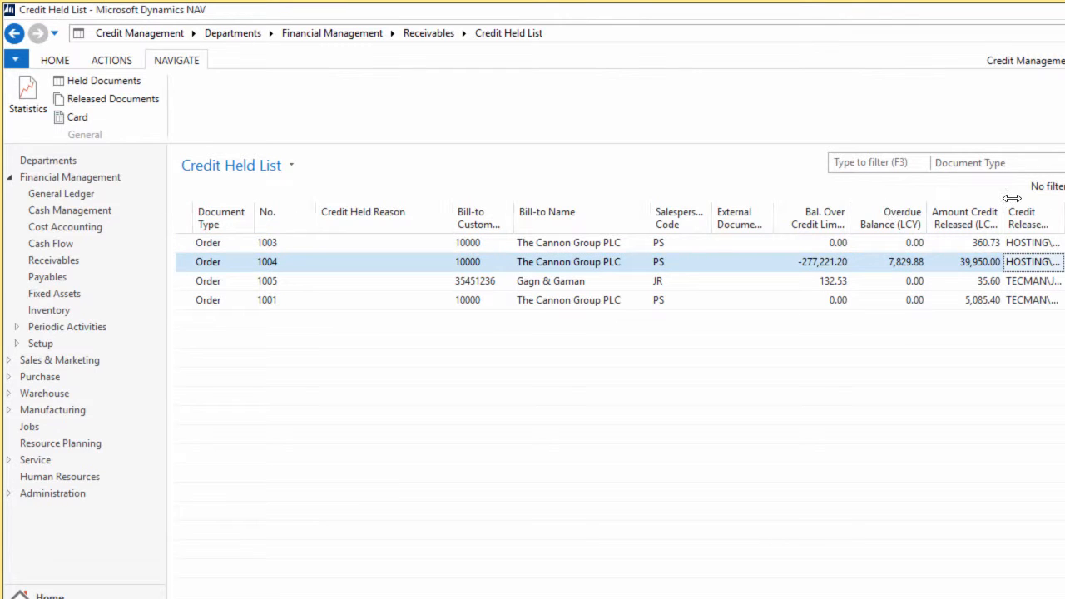
{"action": "mouse_move", "coordinate": [1059, 216]}
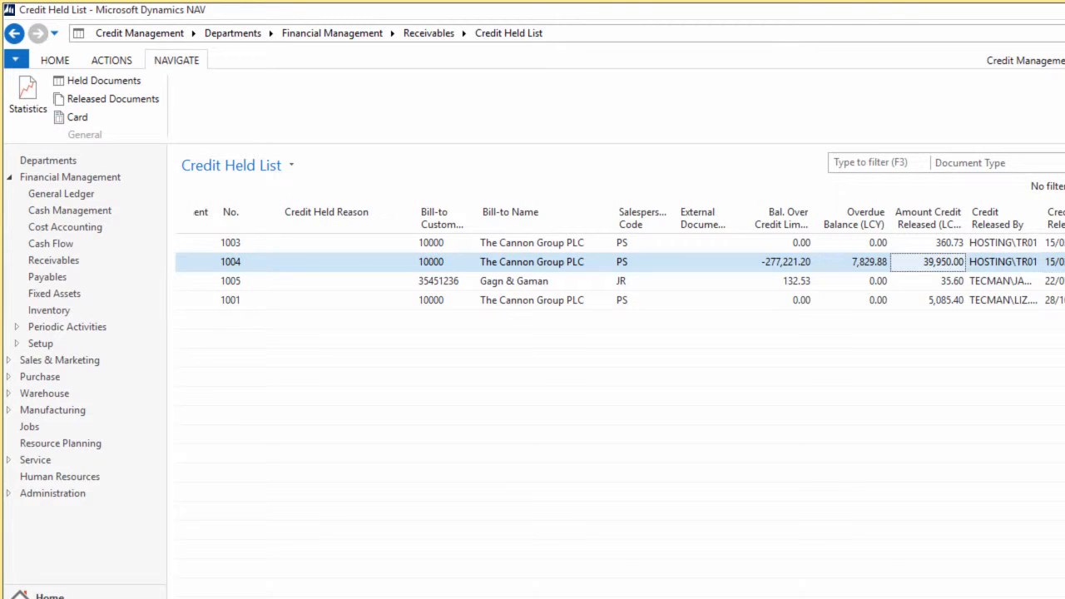
{"action": "left_click", "coordinate": [779, 261]}
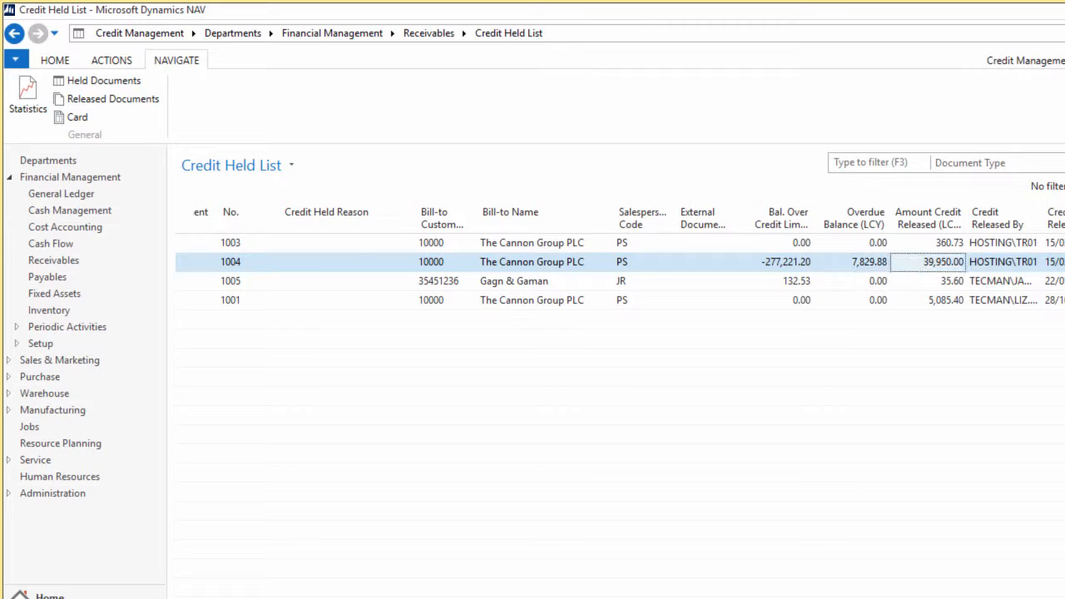
{"action": "left_click", "coordinate": [852, 262]}
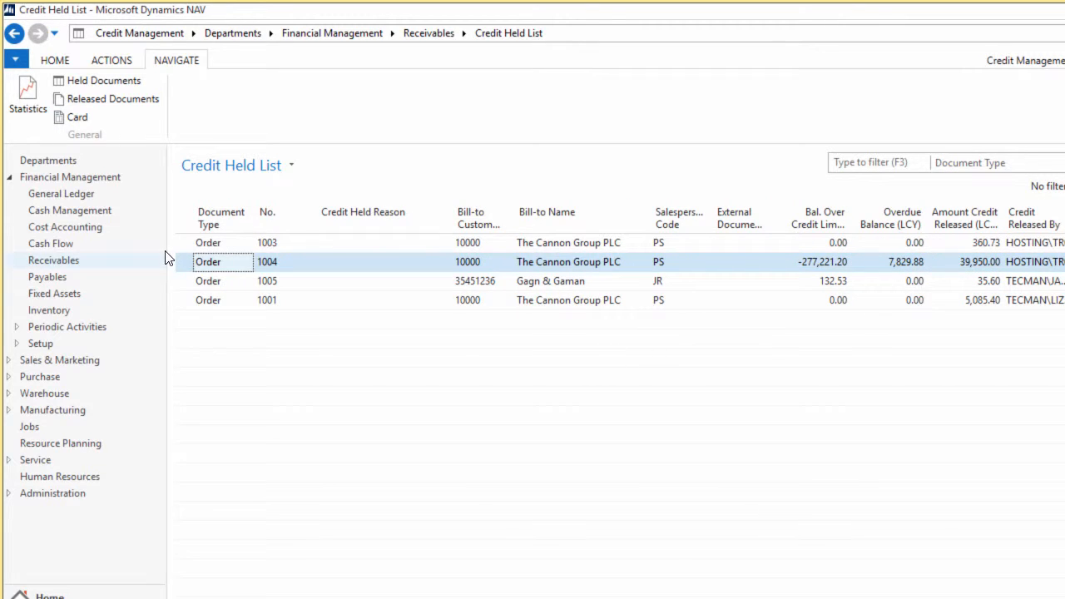
Step: Toggle between ACTIONS and NAVIGATE tabs to show the Hold action for order 1004
{"action": "left_click", "coordinate": [111, 60]}
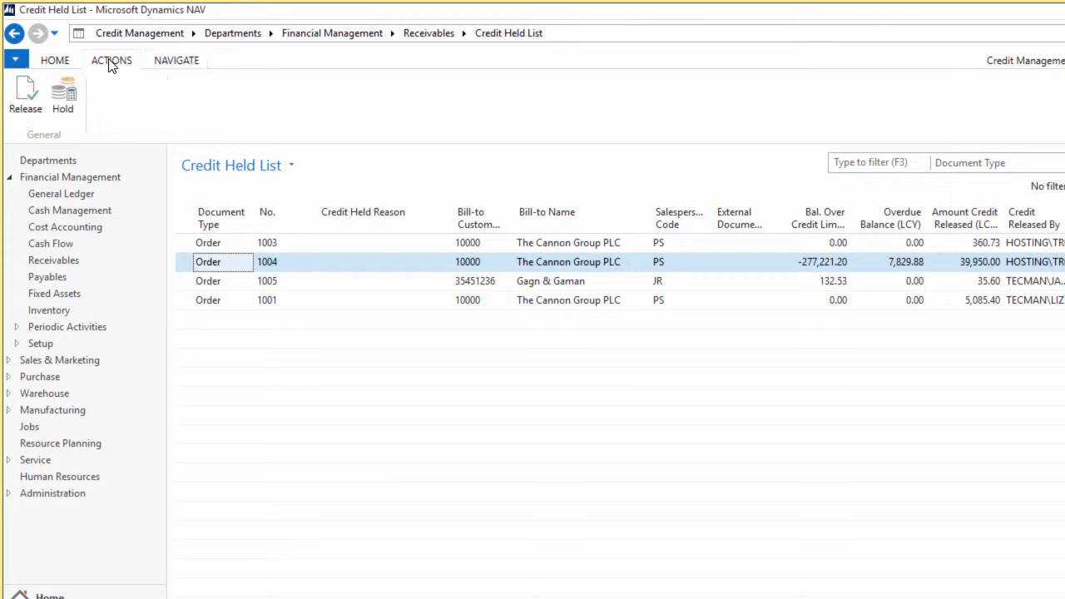
{"action": "mouse_move", "coordinate": [196, 32]}
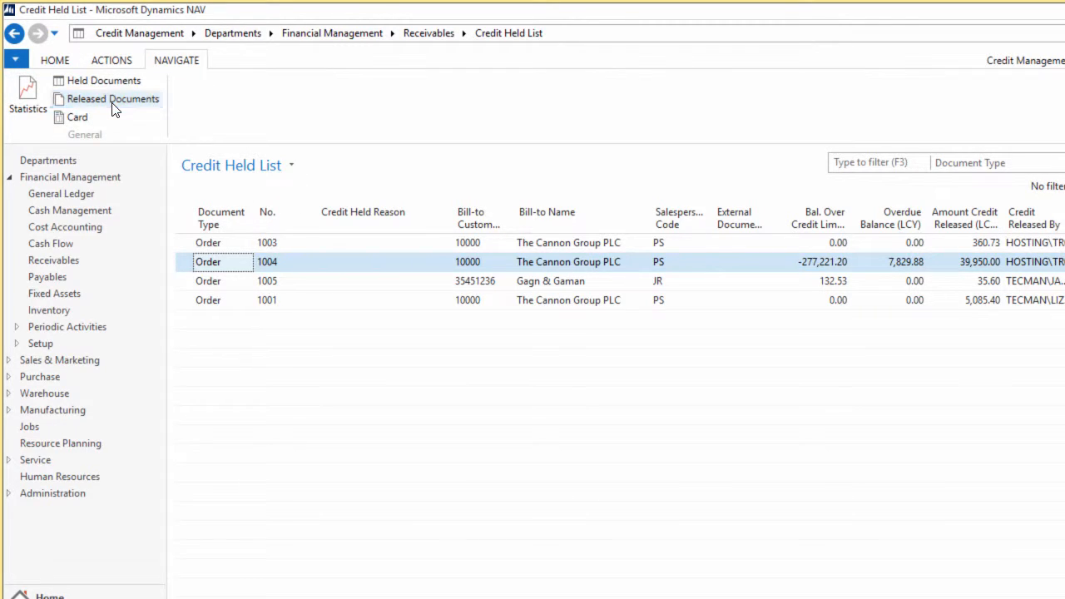
{"action": "mouse_move", "coordinate": [283, 294]}
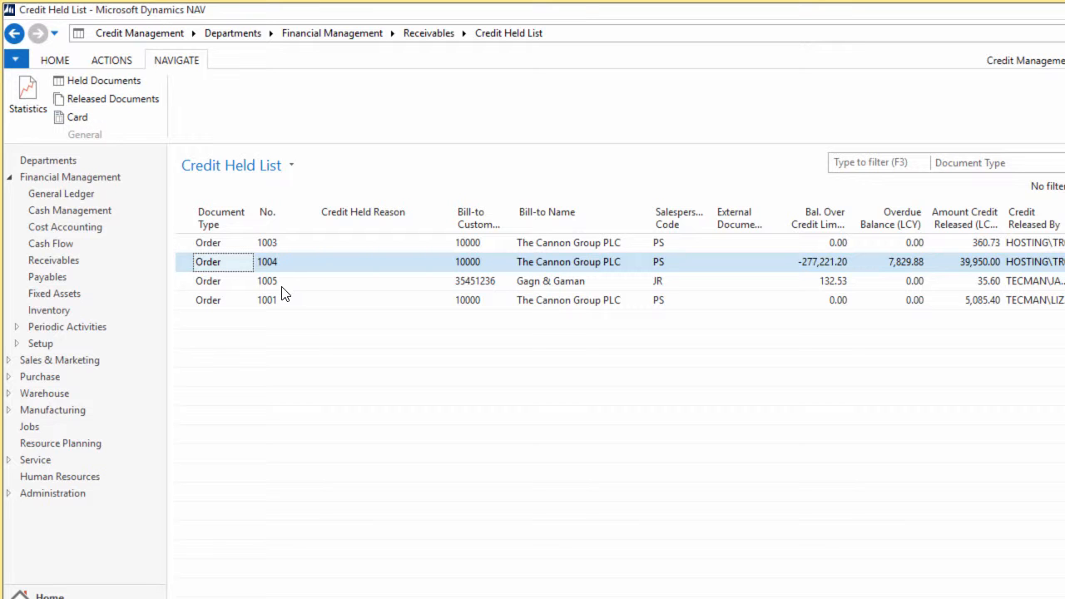
{"action": "left_click", "coordinate": [111, 60]}
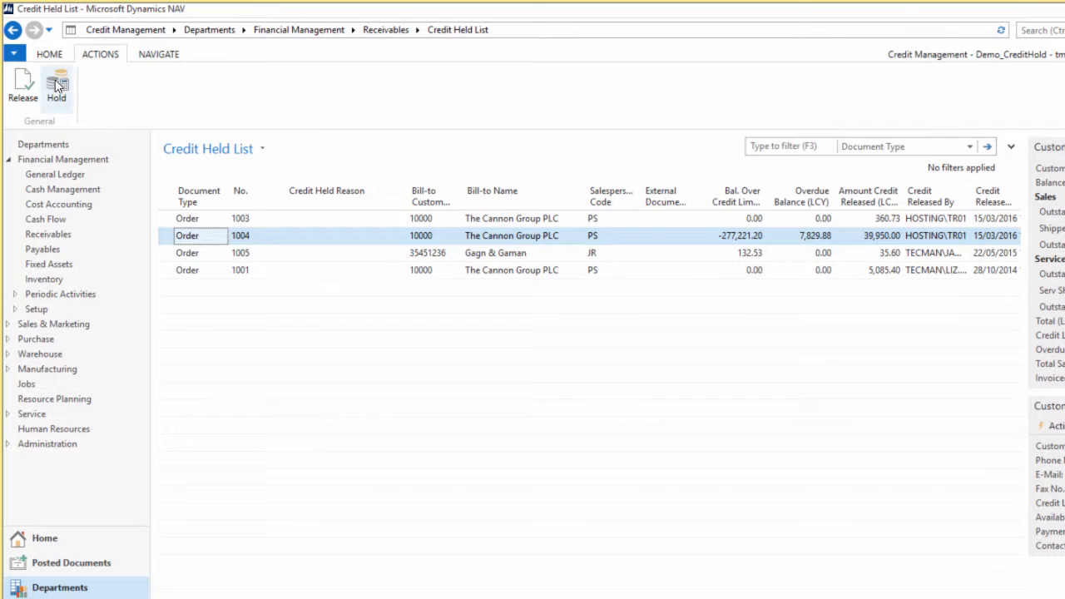
{"action": "mouse_move", "coordinate": [60, 83]}
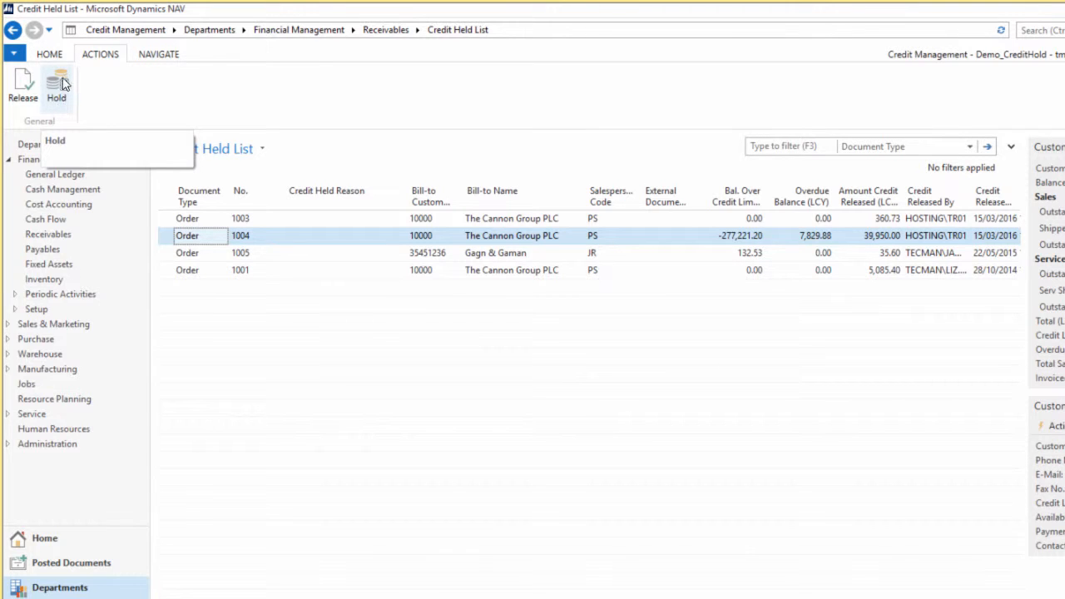
{"action": "mouse_move", "coordinate": [65, 100]}
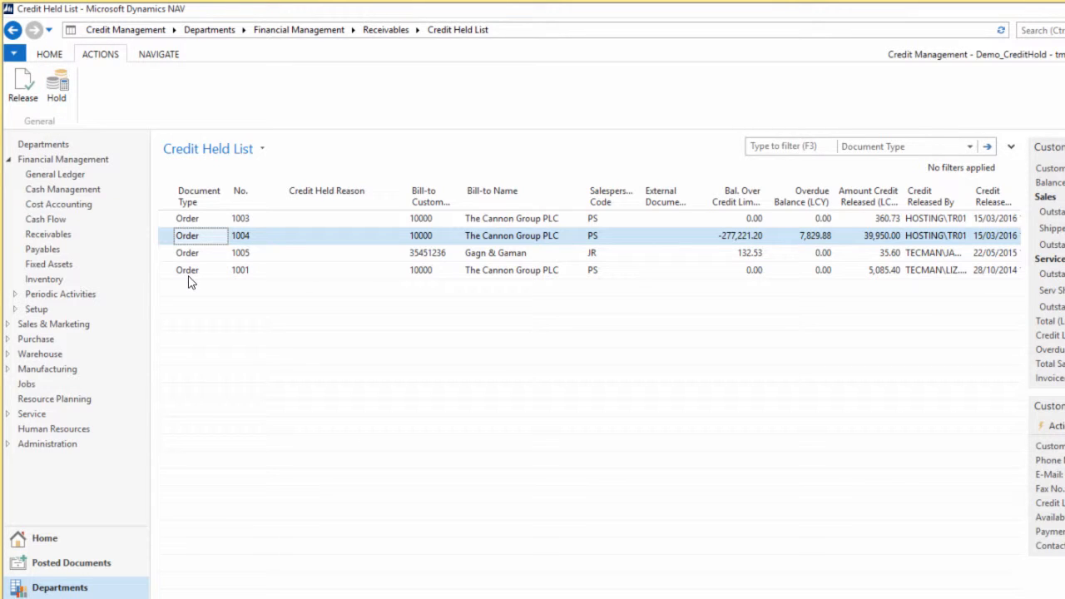
{"action": "left_click", "coordinate": [158, 53]}
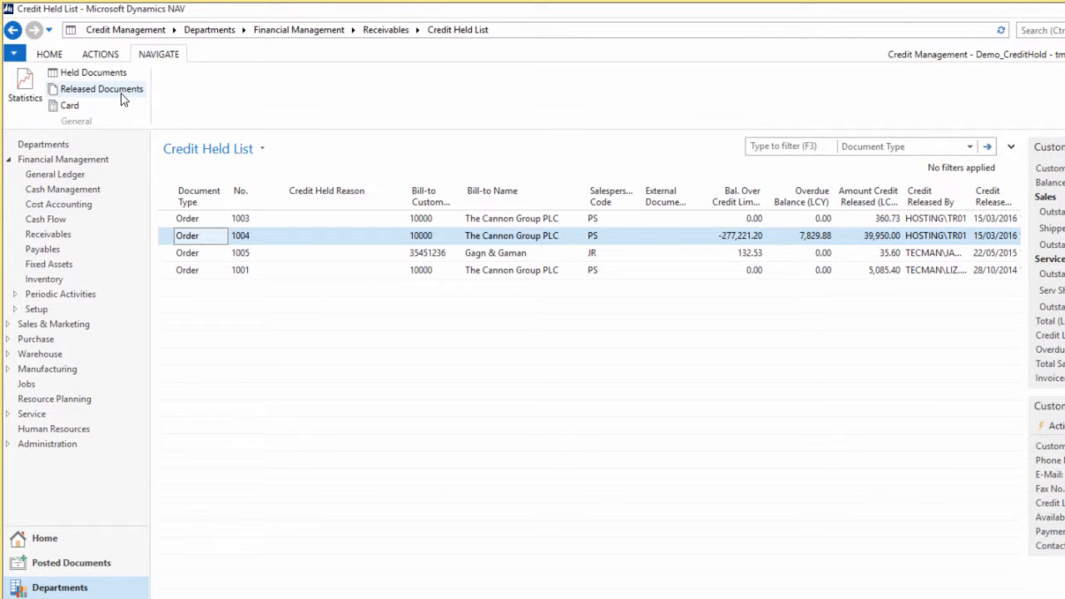
{"action": "left_click", "coordinate": [100, 53]}
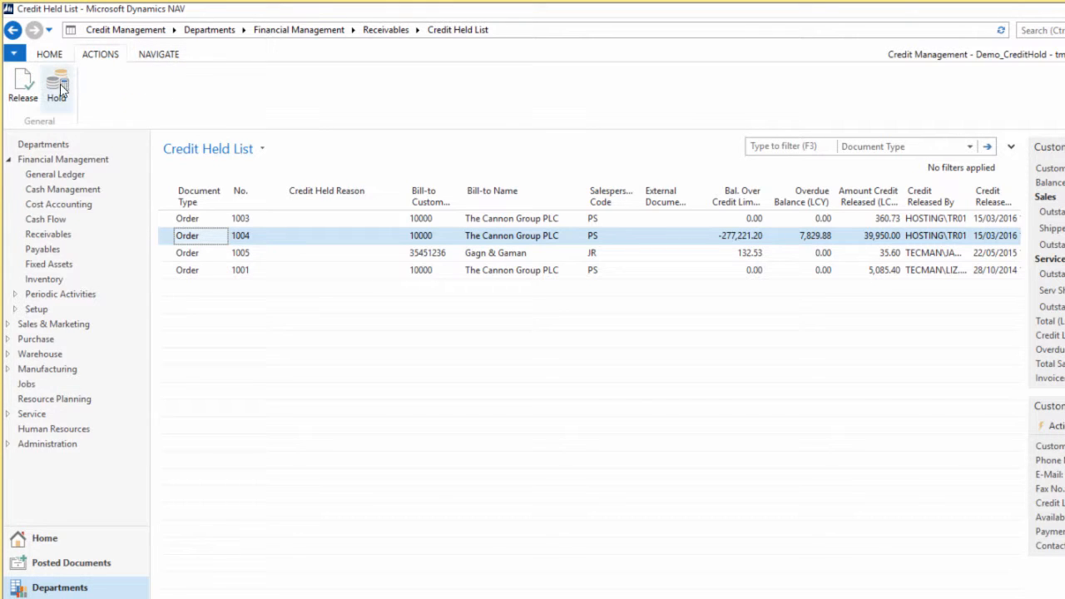
{"action": "mouse_move", "coordinate": [56, 90]}
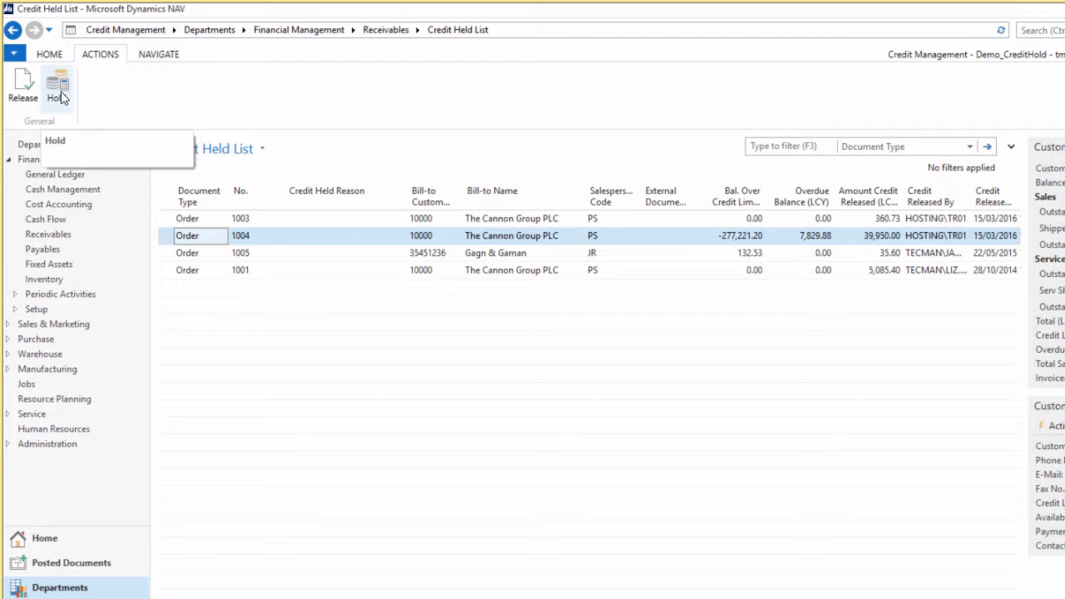